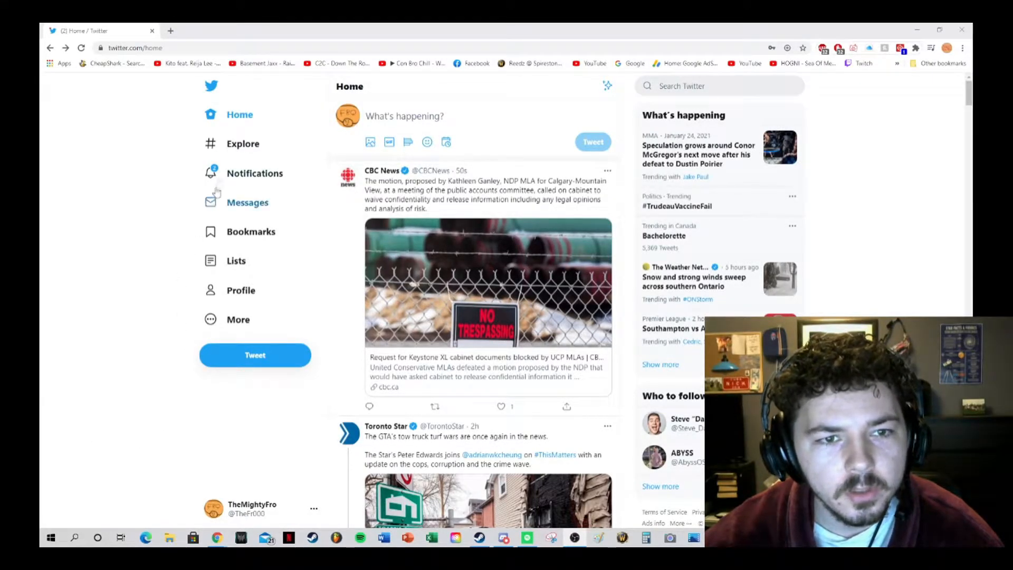
Load the account's own Twitter profile page in a new browser tab.
left_click(170, 31)
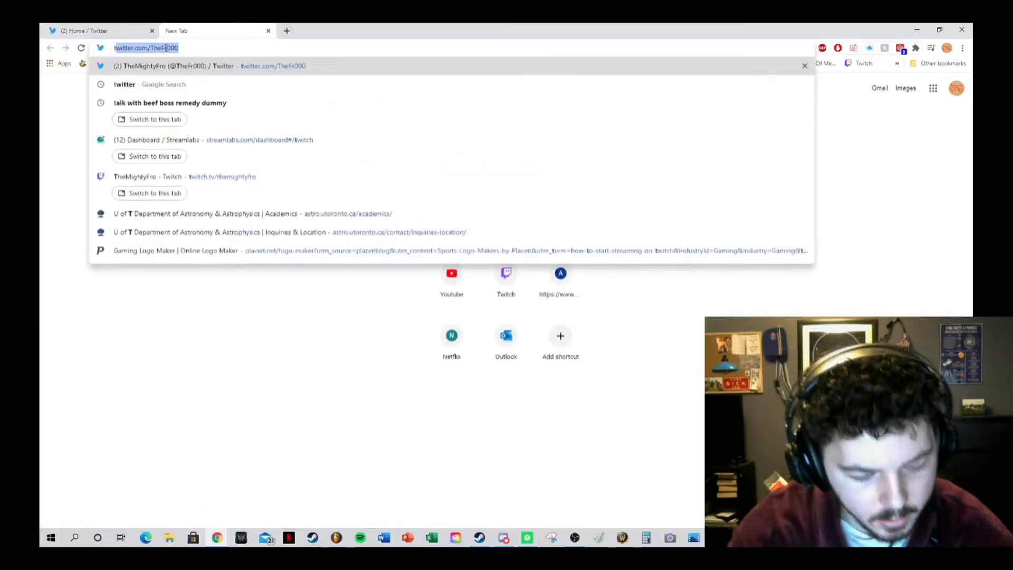
key("Enter")
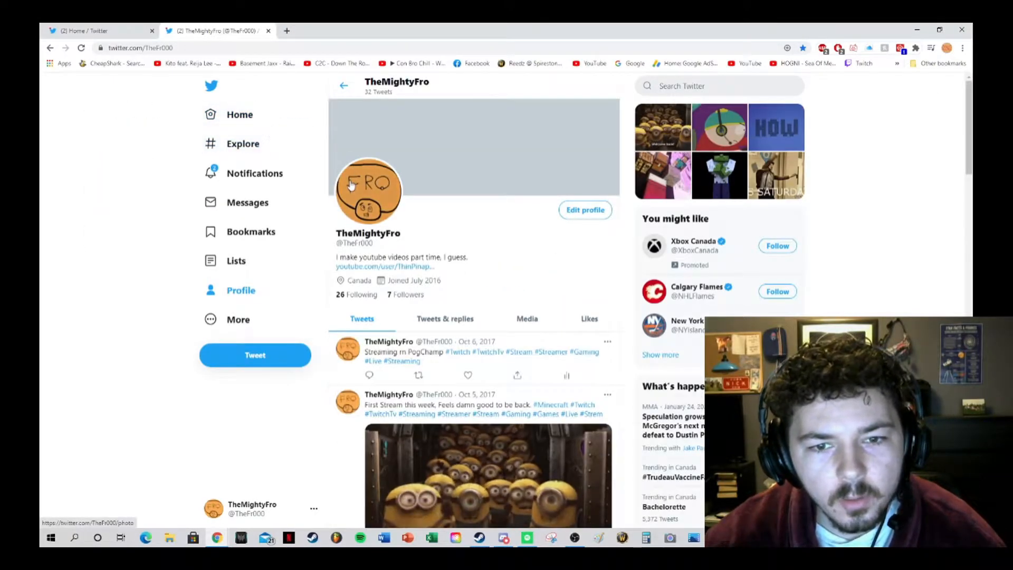
left_click(155, 47)
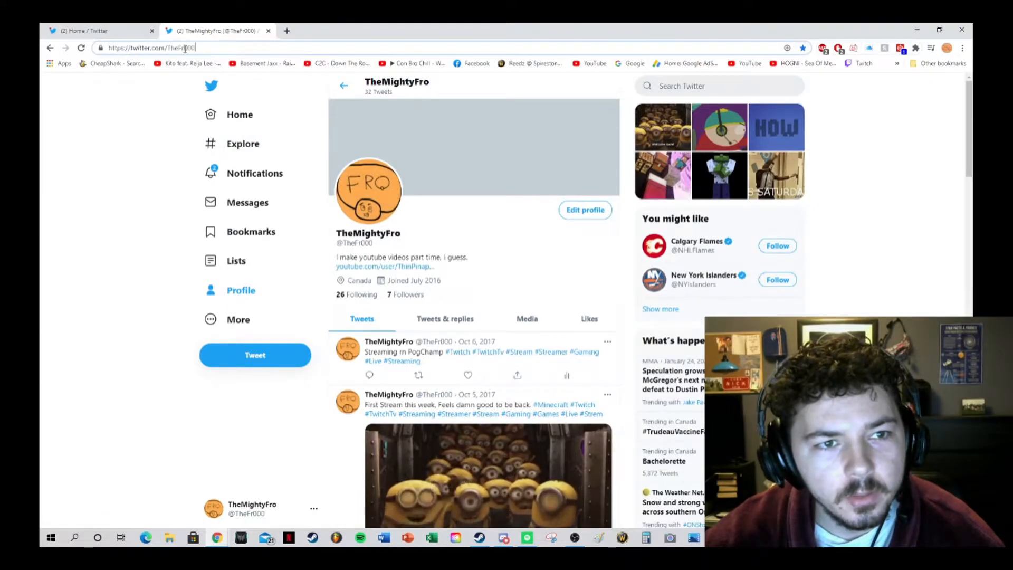
Navigate back to the Twitter home timeline from the address bar.
left_click(161, 47)
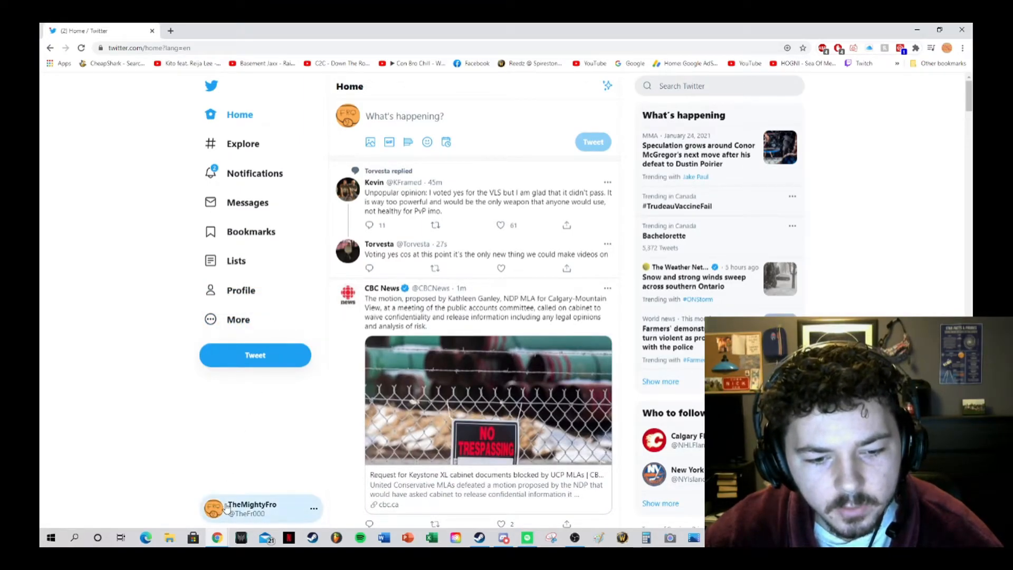
Log out via the sidebar account switcher, landing on the sign-in page.
left_click(252, 508)
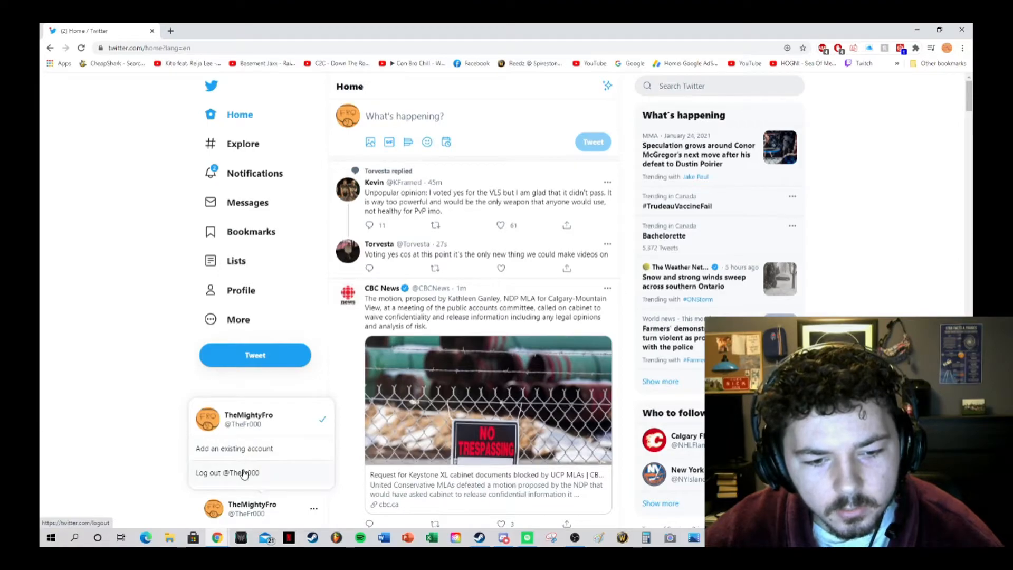
left_click(227, 472)
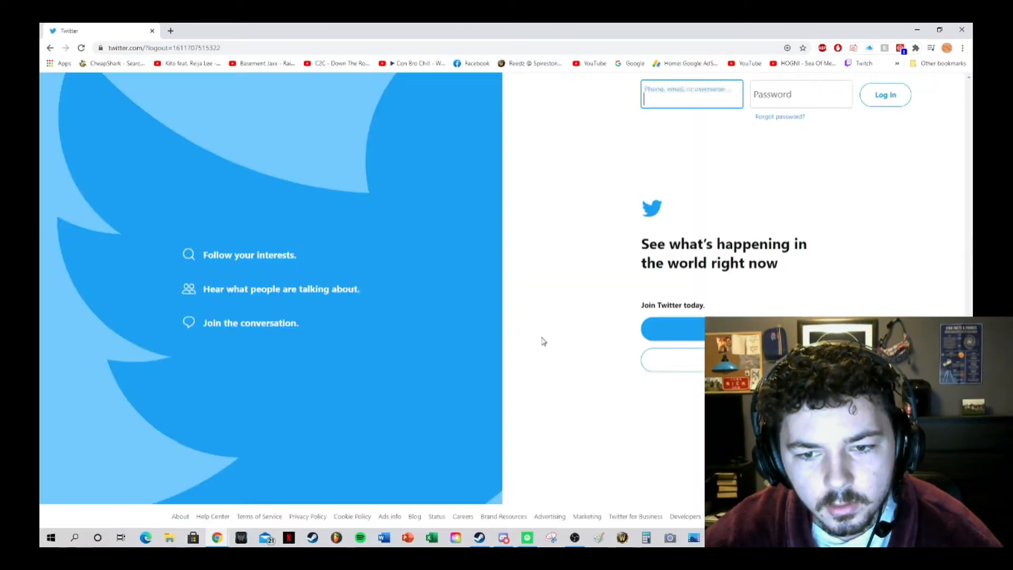